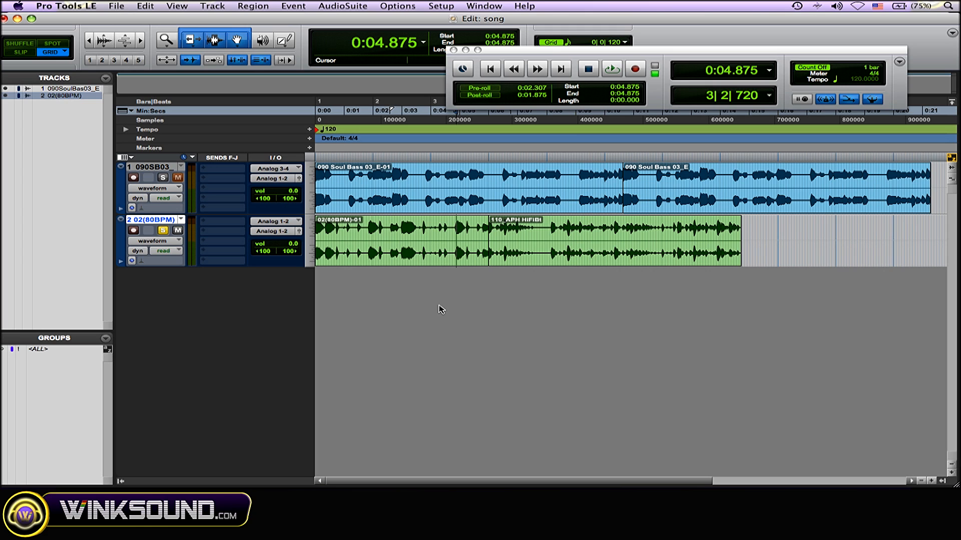
pyautogui.moveTo(452, 301)
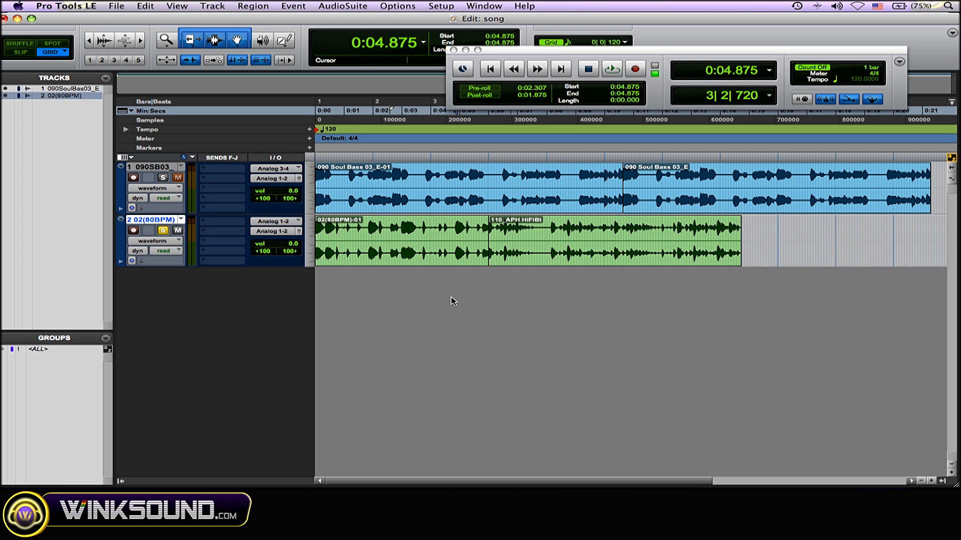
pyautogui.moveTo(460, 289)
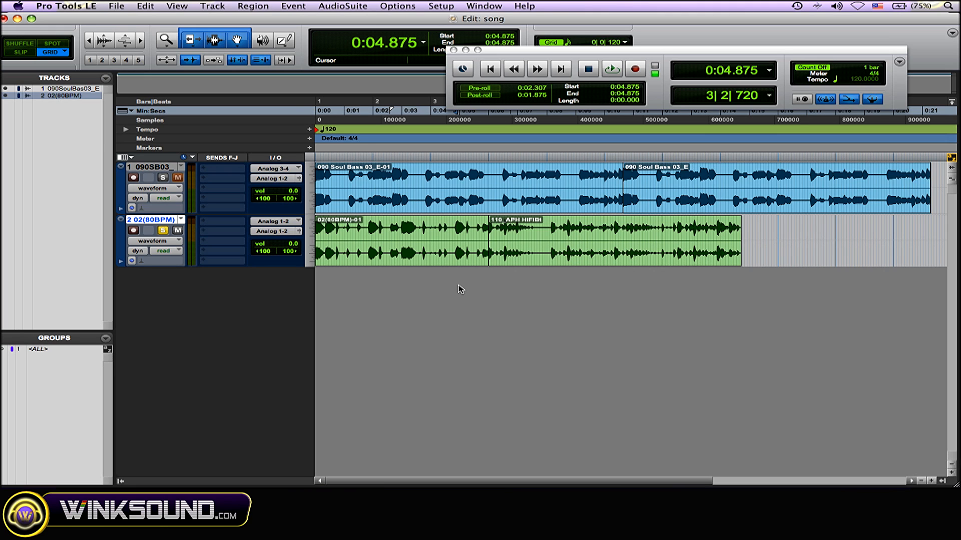
# - Audition the drum loop track from bar 3, starting and stopping playback at the region boundary
pyautogui.click(440, 238)
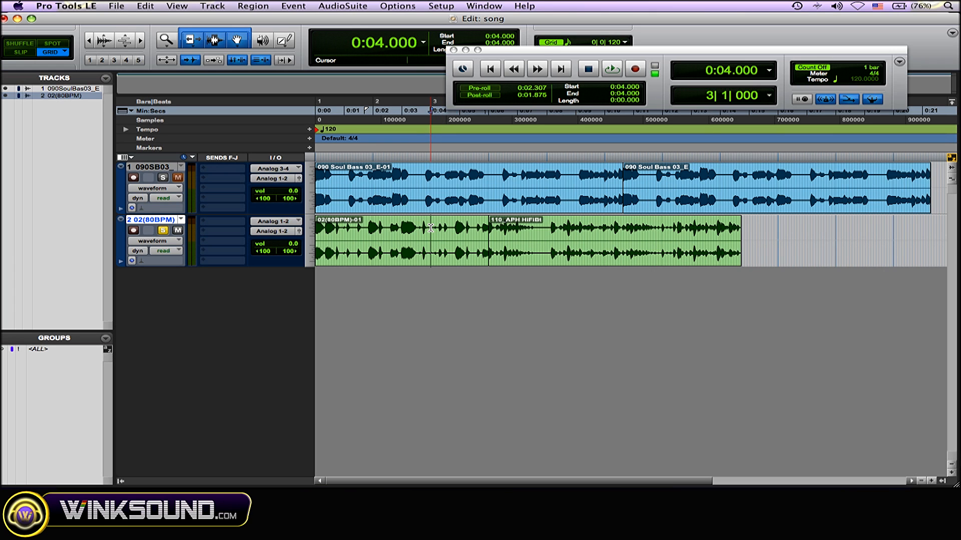
pyautogui.click(611, 68)
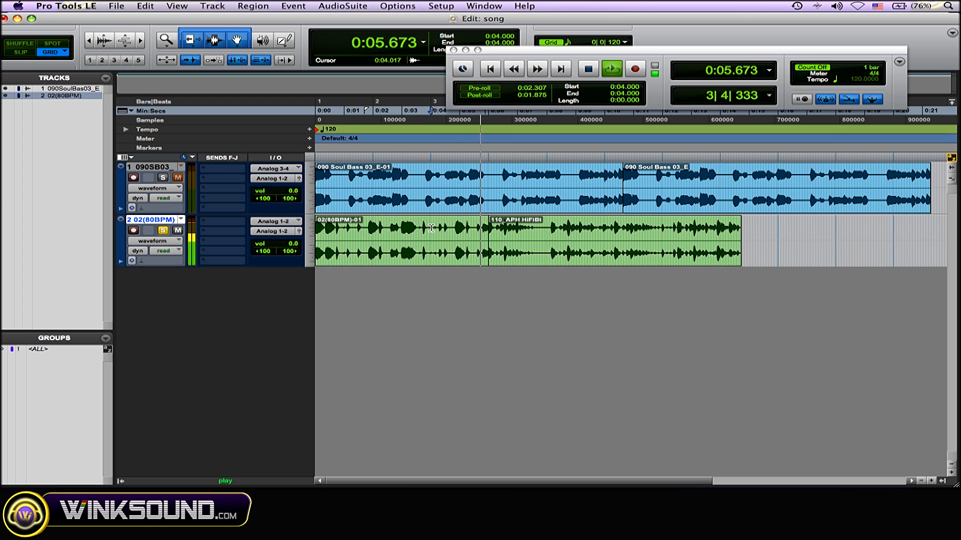
pyautogui.click(610, 68)
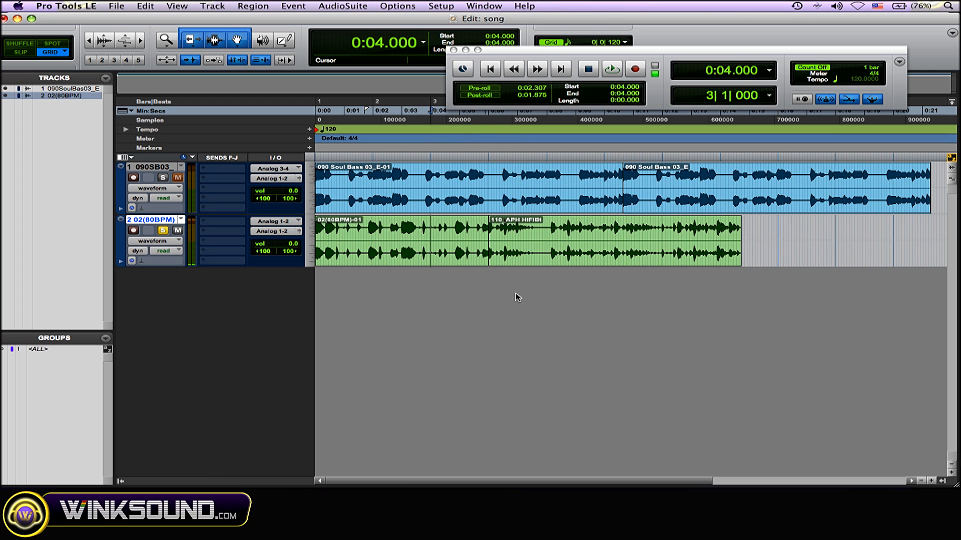
pyautogui.moveTo(462, 282)
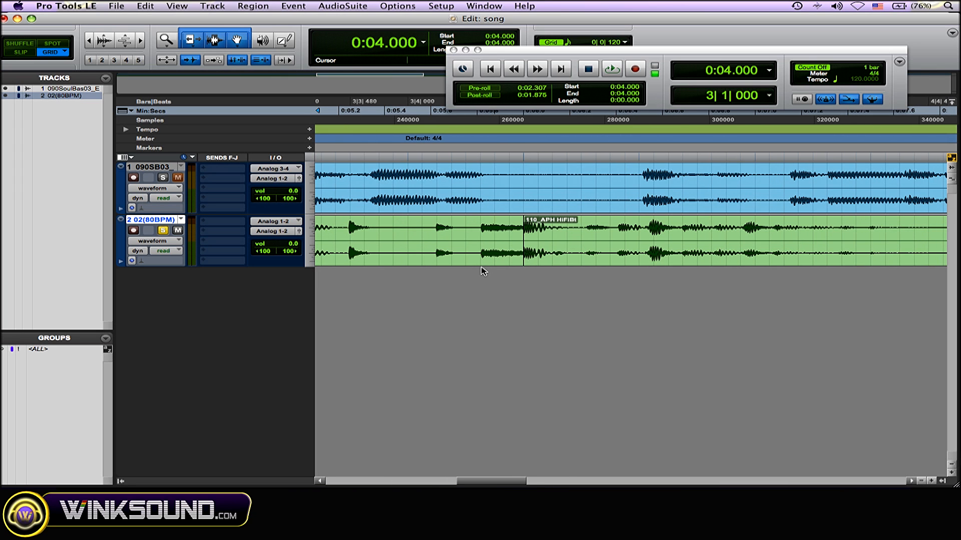
# - Select across the loop region boundary and apply an Equal Power crossfade, adjusting bounds to fit the audio
pyautogui.click(538, 238)
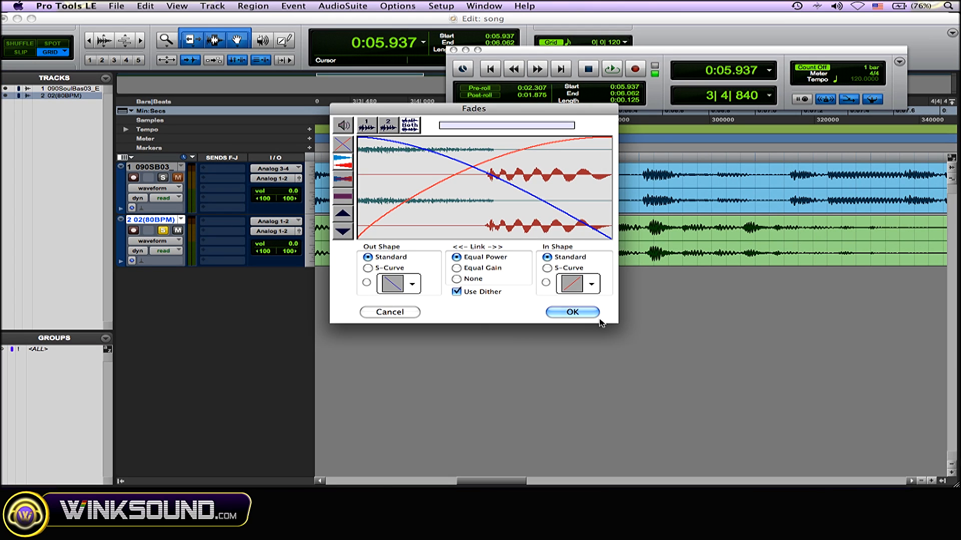
pyautogui.click(571, 311)
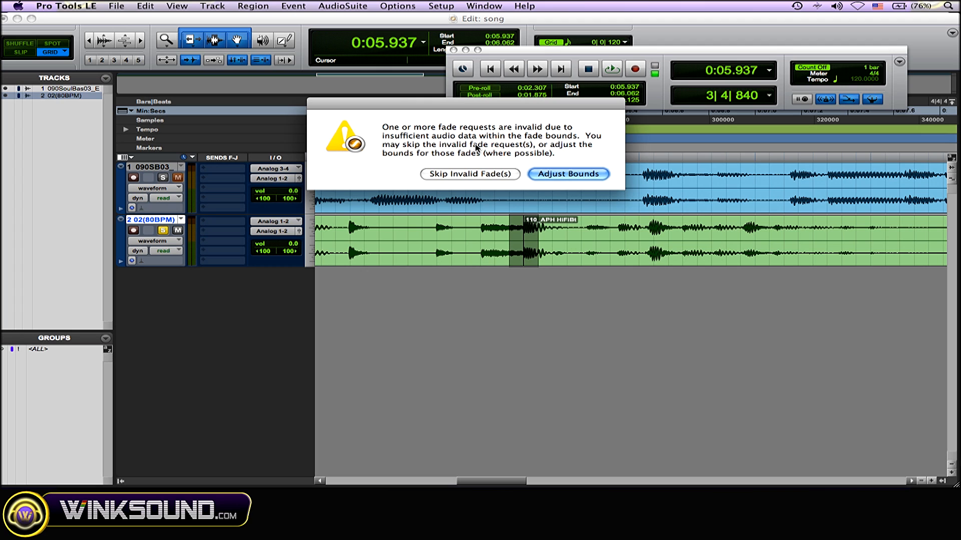
pyautogui.moveTo(594, 154)
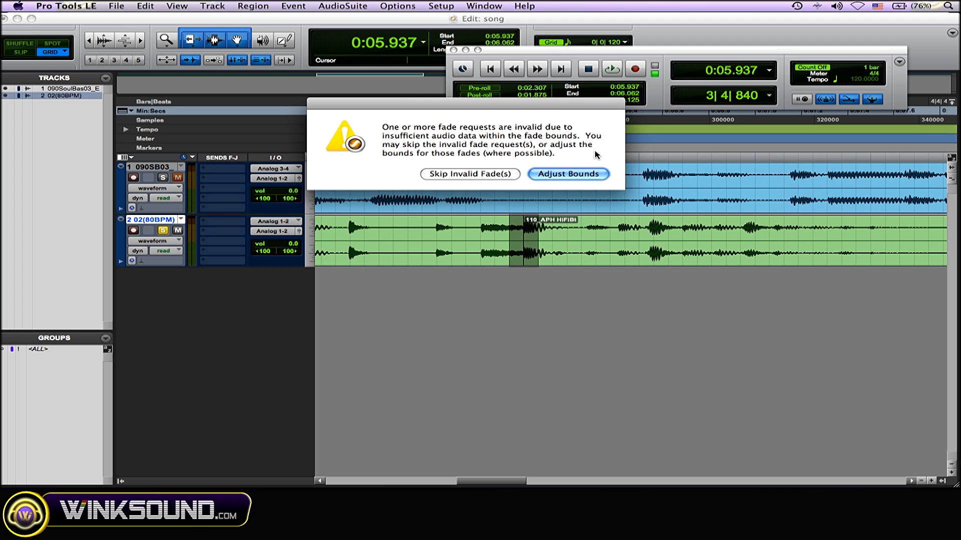
pyautogui.moveTo(597, 176)
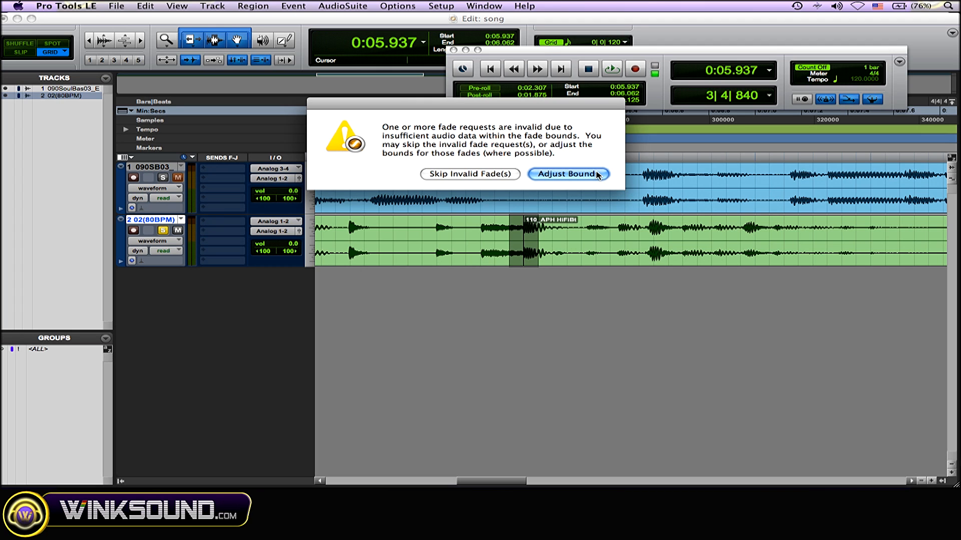
pyautogui.click(568, 174)
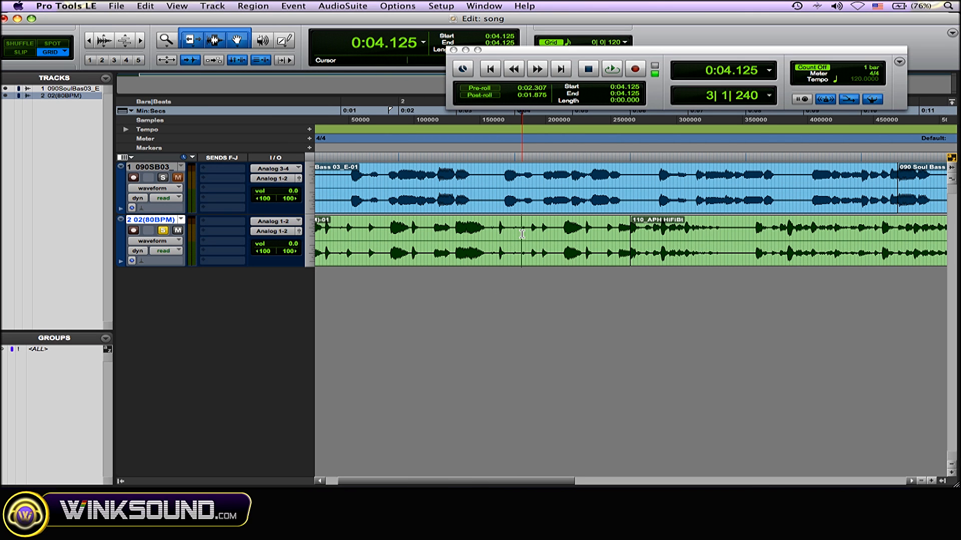
pyautogui.moveTo(540, 280)
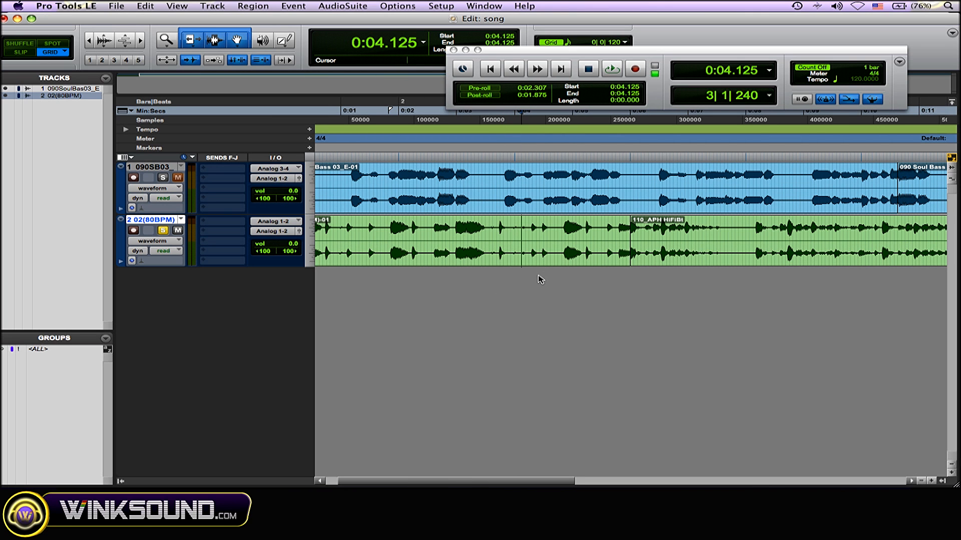
# - Solo the 090SoulBas03_E bass track so it is heard alongside the crossfaded loop
pyautogui.click(610, 68)
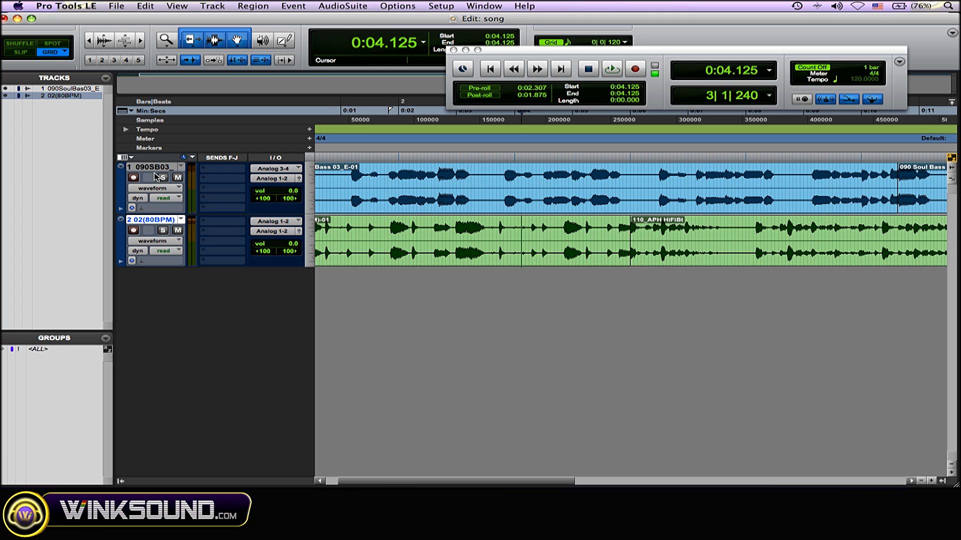
pyautogui.click(161, 177)
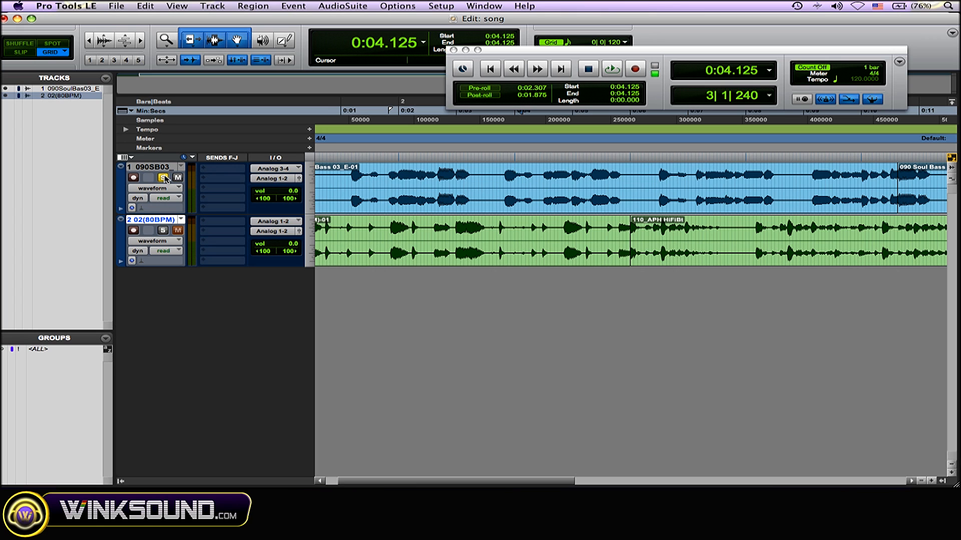
pyautogui.moveTo(163, 177)
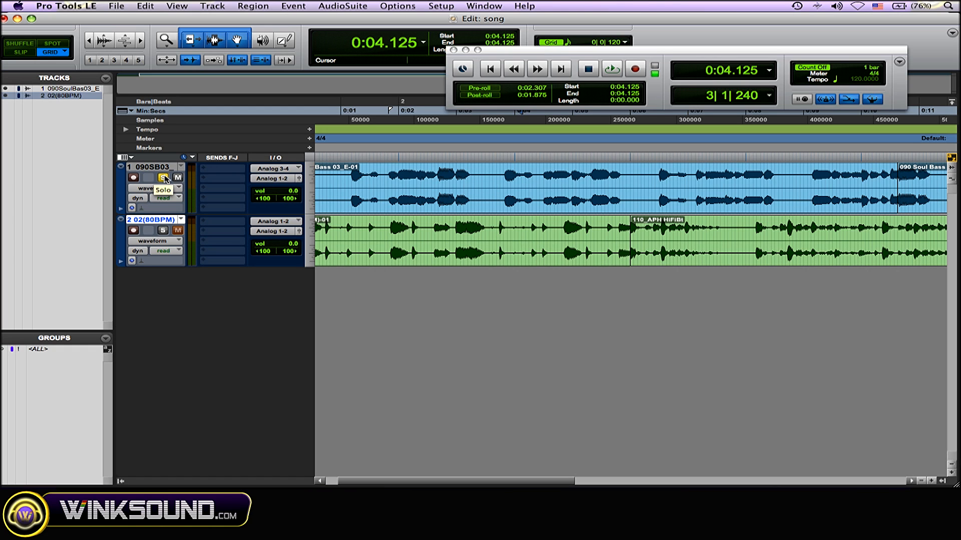
pyautogui.click(162, 178)
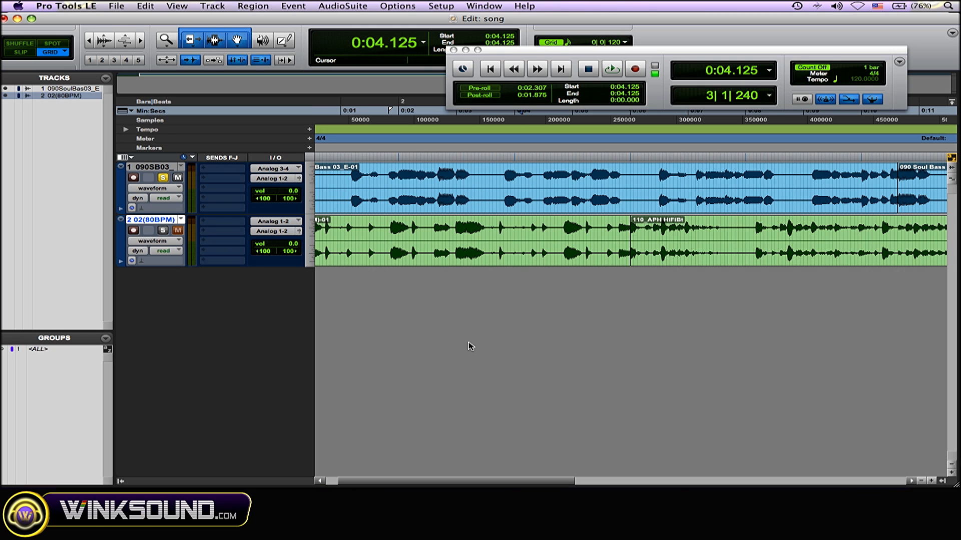
pyautogui.click(519, 239)
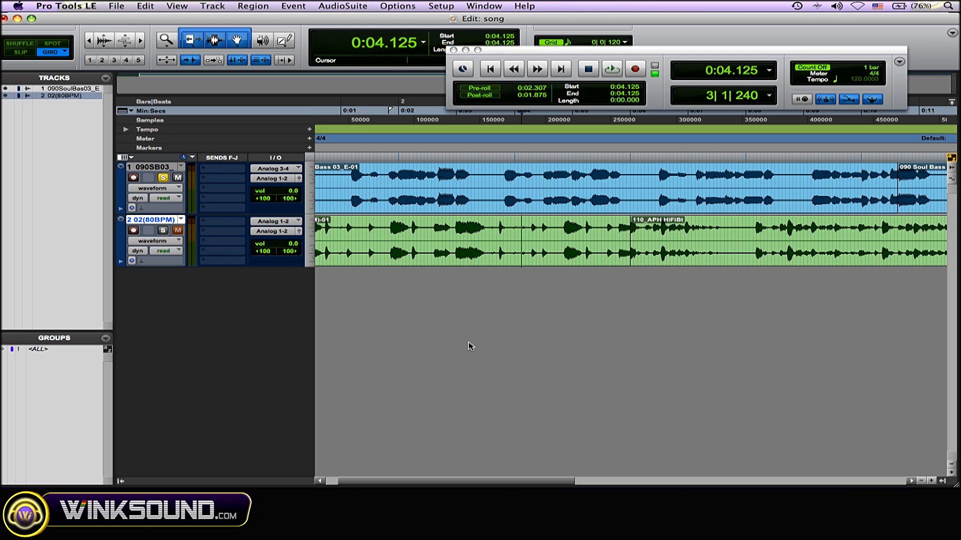
# - Audition the bass track from about bar 5, then nudge the start point just before its region junction
pyautogui.hscroll(3)
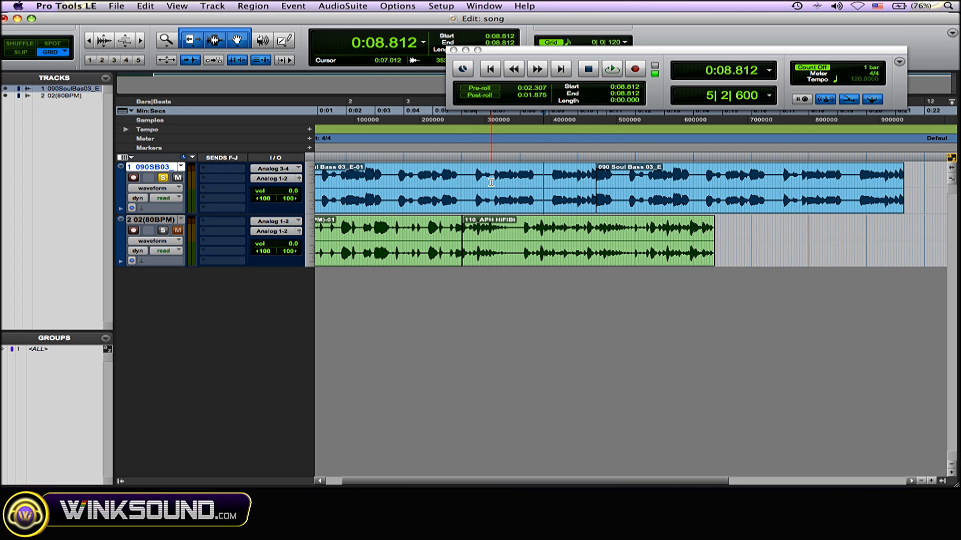
pyautogui.click(539, 181)
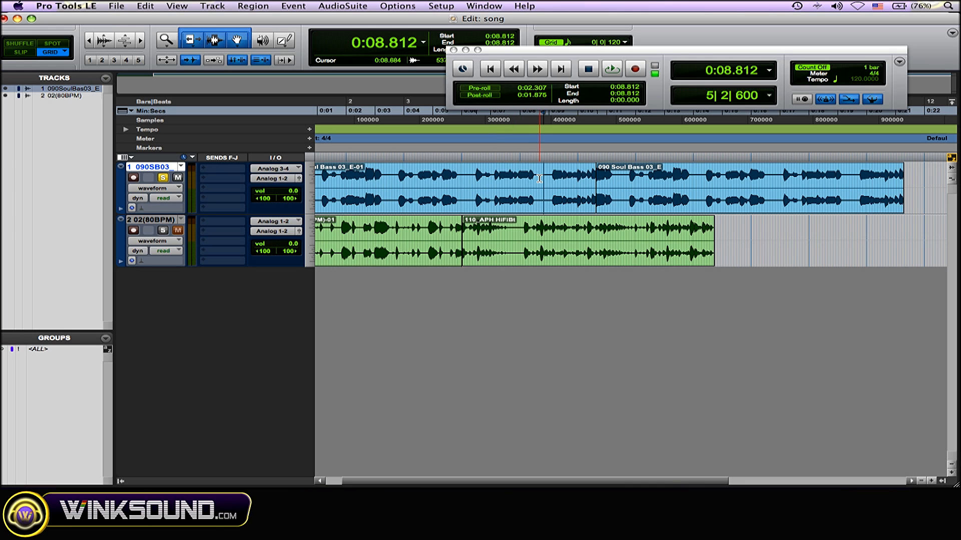
pyautogui.click(610, 69)
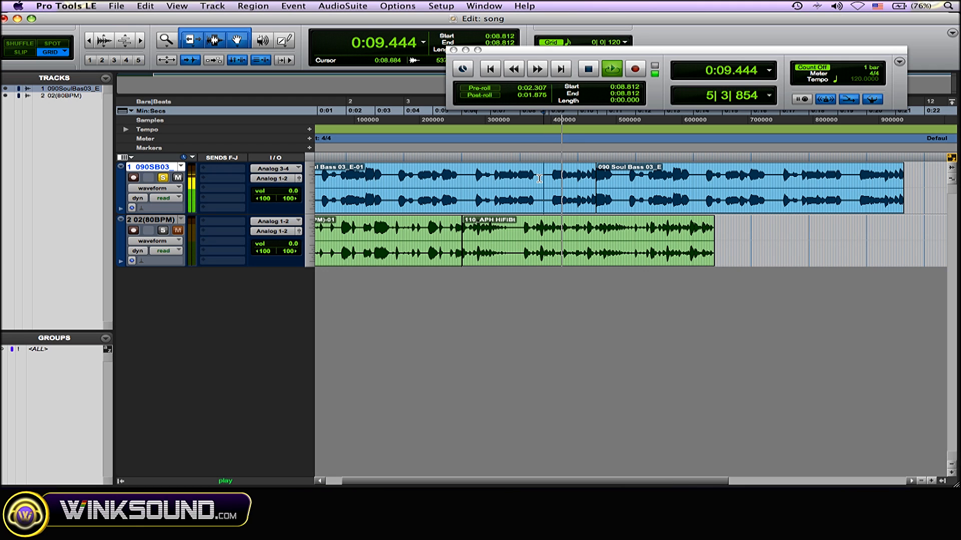
pyautogui.click(587, 68)
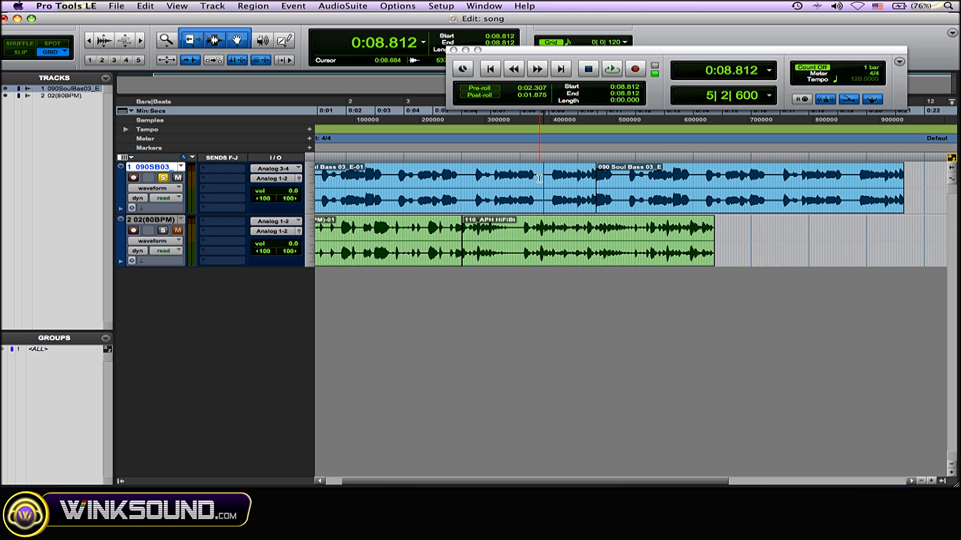
pyautogui.click(543, 178)
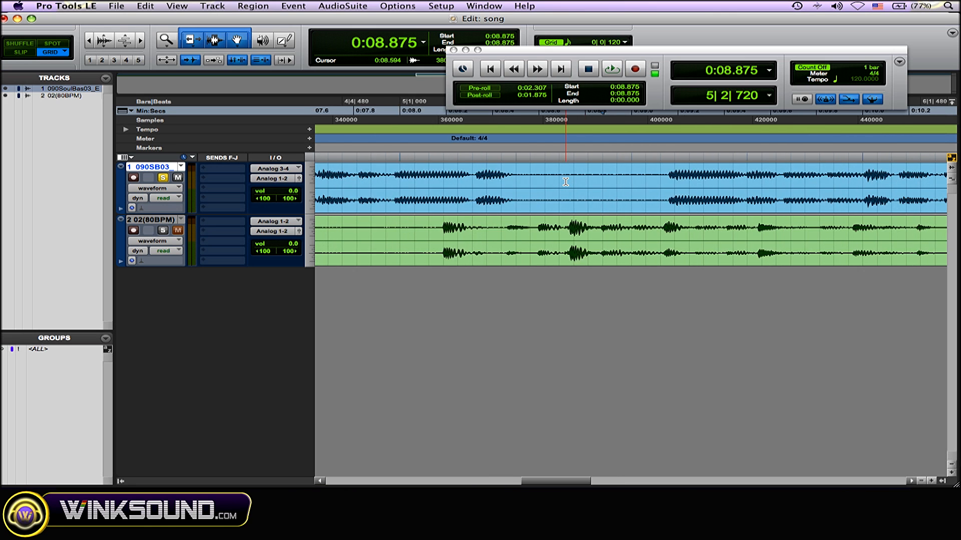
# - Apply an Equal Gain crossfade at the junction of the two Soul Bass loops
pyautogui.hscroll(3)
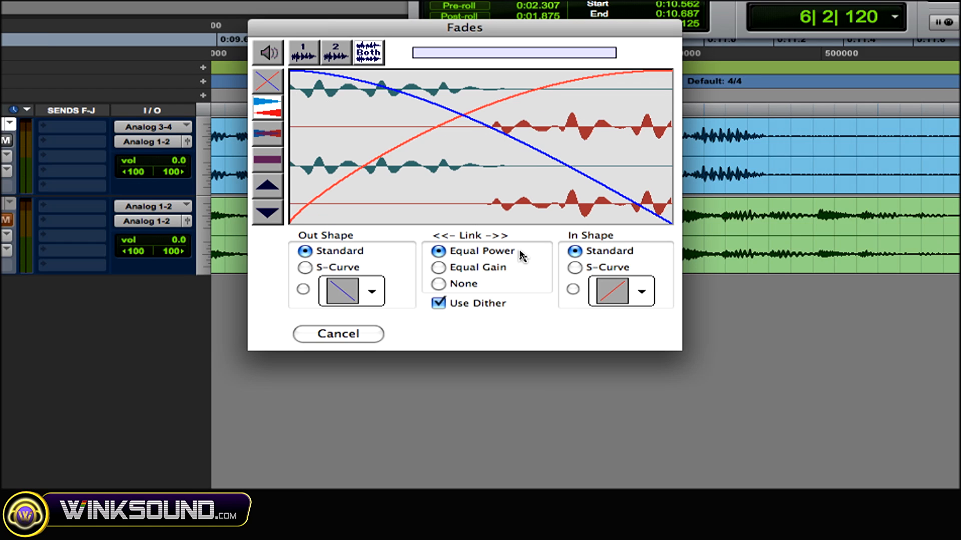
pyautogui.click(467, 262)
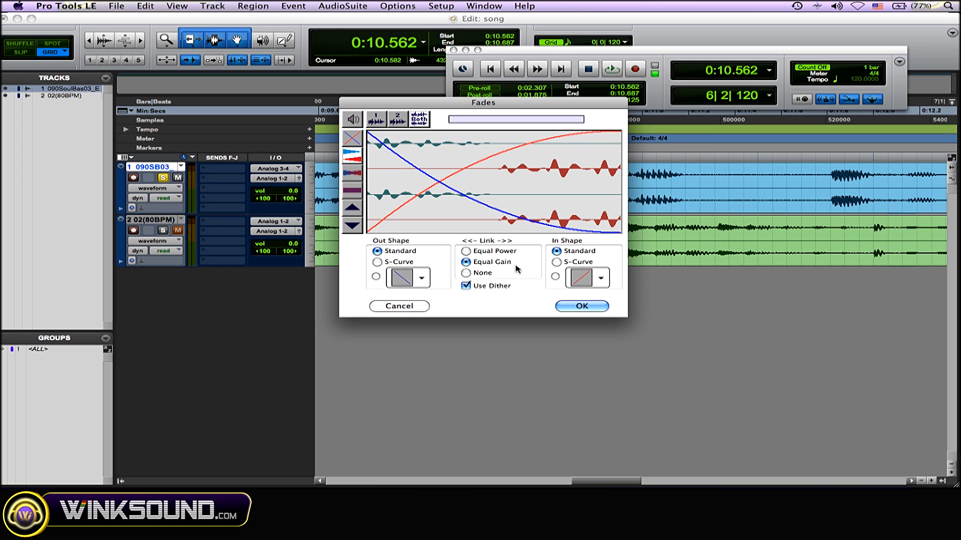
pyautogui.click(580, 306)
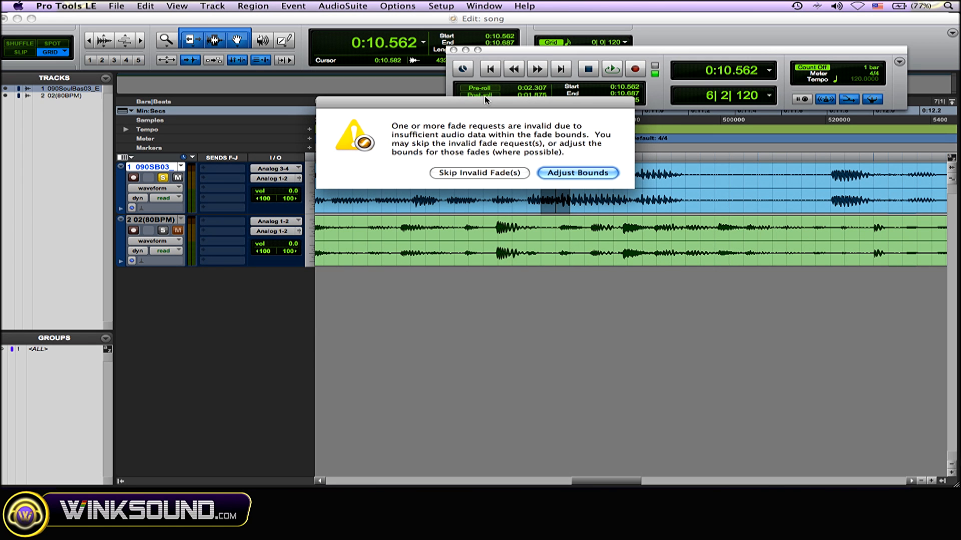
pyautogui.moveTo(623, 189)
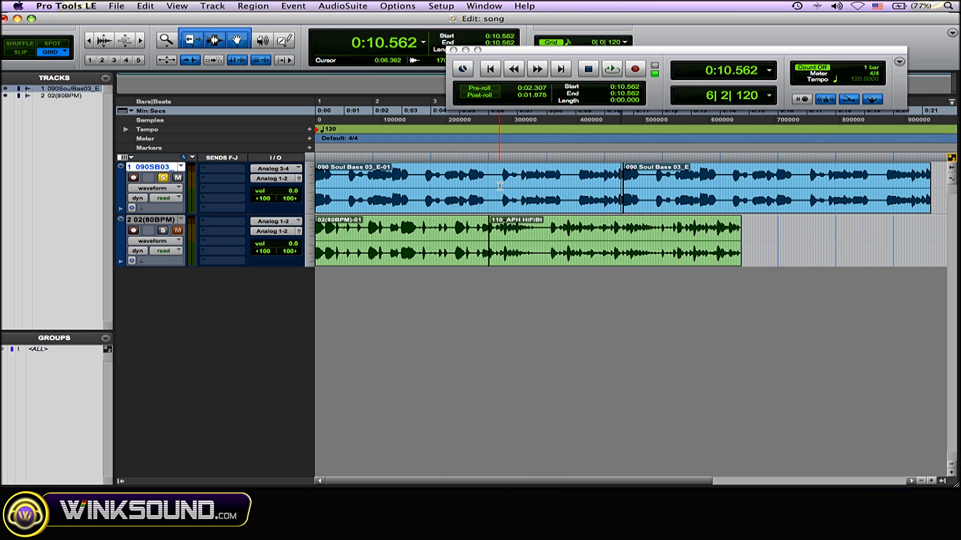
# - Play the bass track from about 0:06.5 through the new equal-gain crossfade, then stop
pyautogui.click(503, 183)
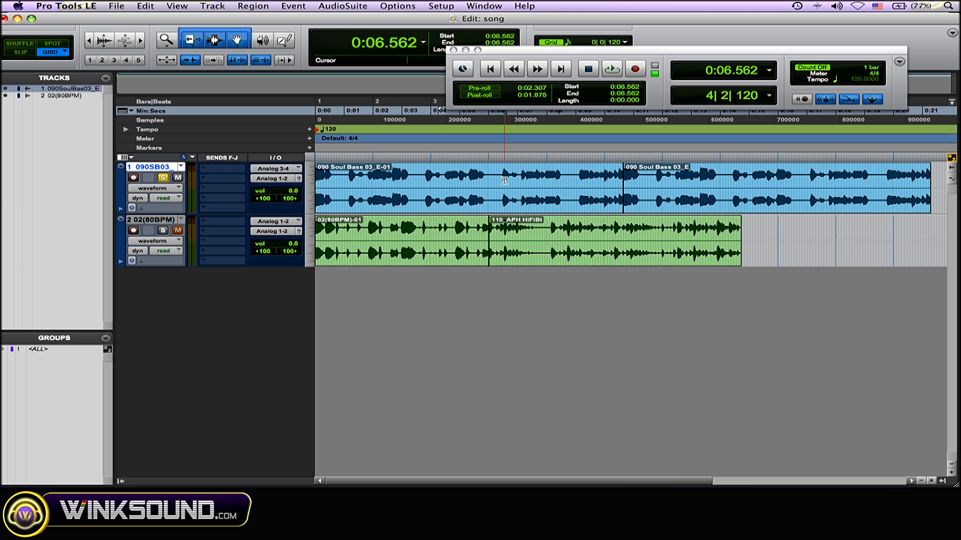
pyautogui.click(610, 68)
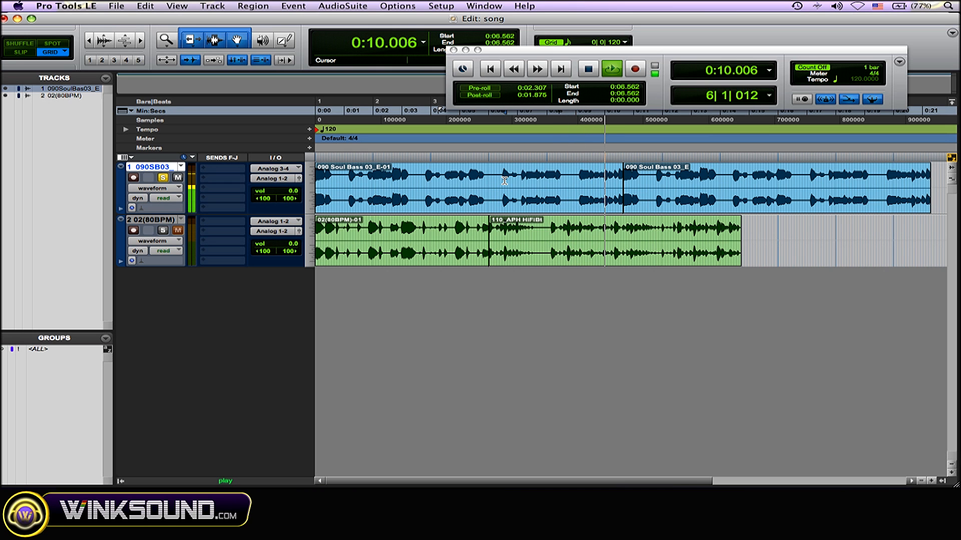
pyautogui.click(610, 68)
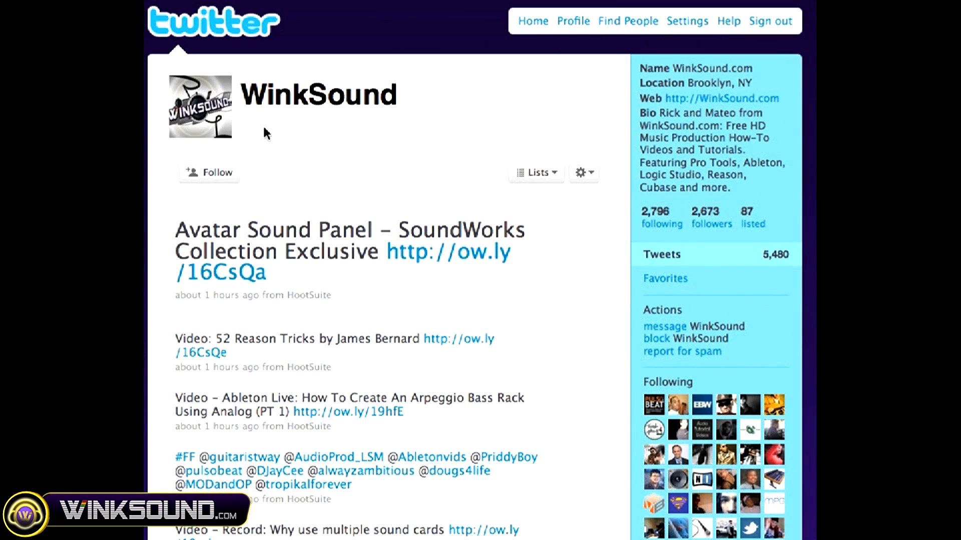
# - Follow the WinkSound music-production account on Twitter
pyautogui.click(208, 172)
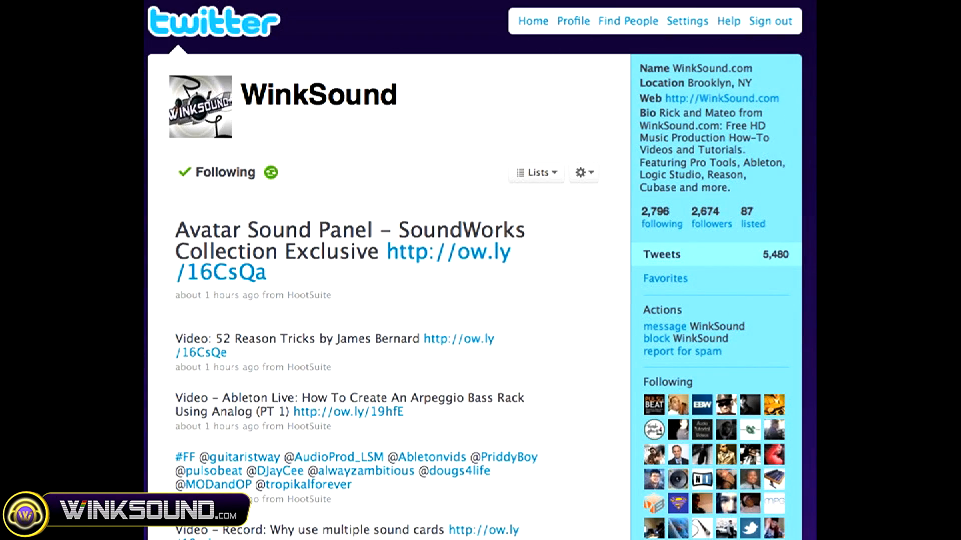